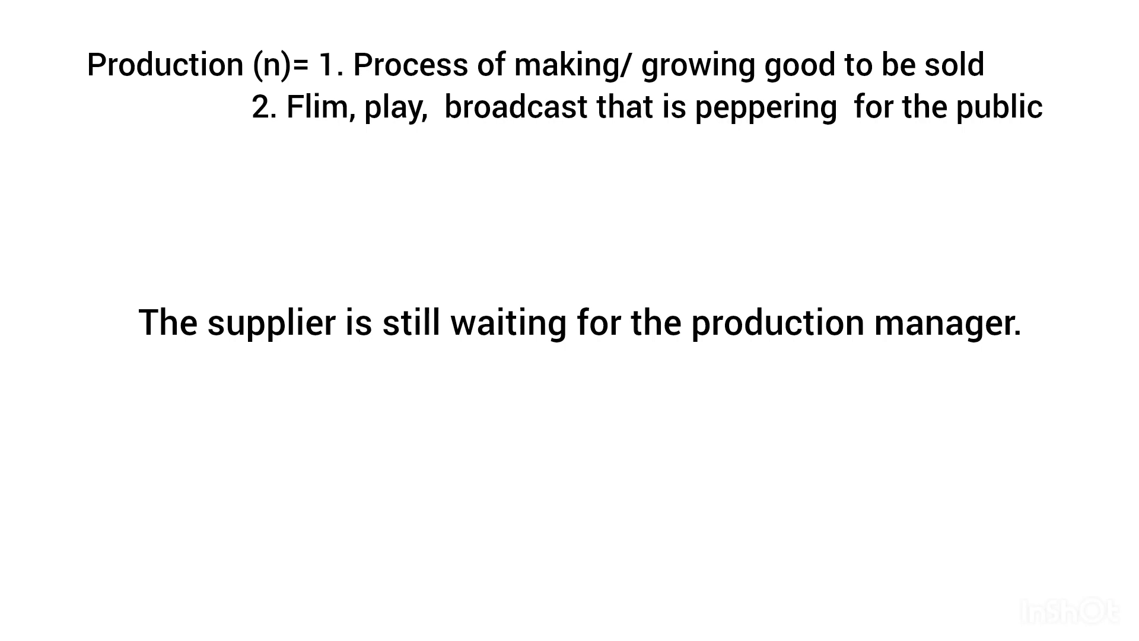
# - Advance past the Production definitions and example to a blank white slide
pyautogui.press('Right')
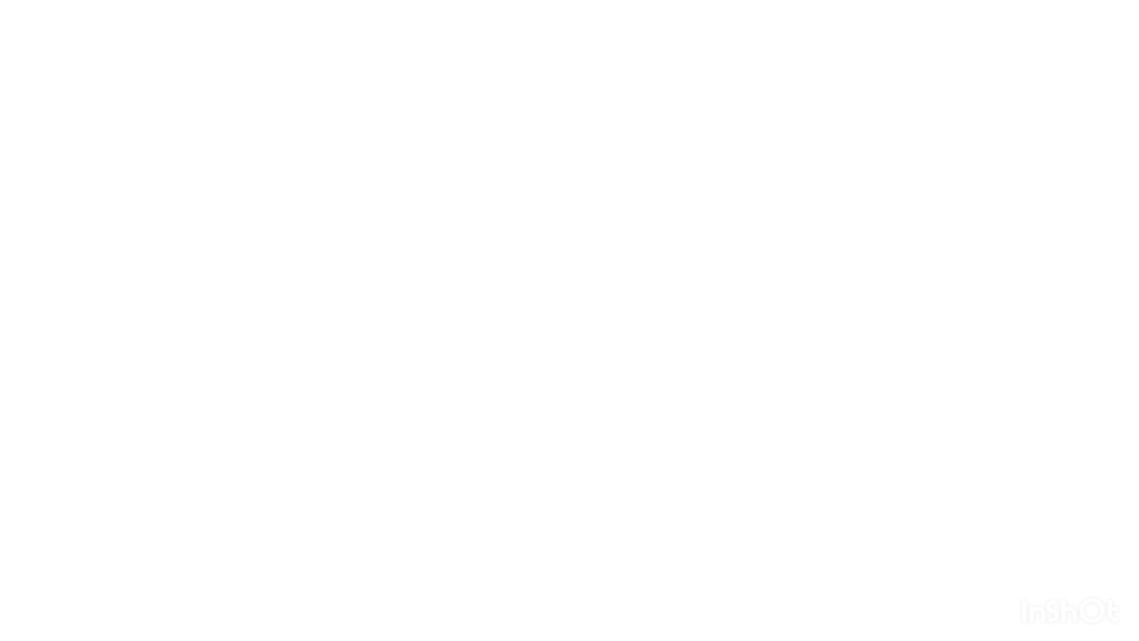
# - Enter 'Creature(n)= anything that lives such as animal, person' as slide text
pyautogui.write('Creature(n)= anything that lives such as animal, person')
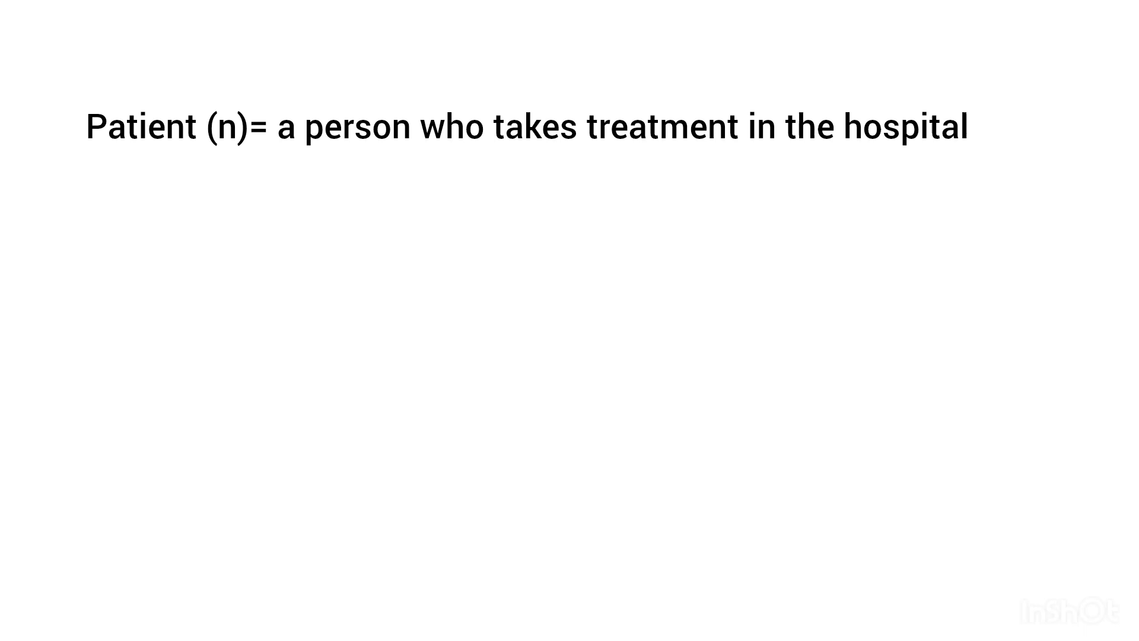
# - Add 'The patient condition is detoriated.' and the Notion(n) idea/belief/understanding definition
pyautogui.write('The patient condition is detoriated.')
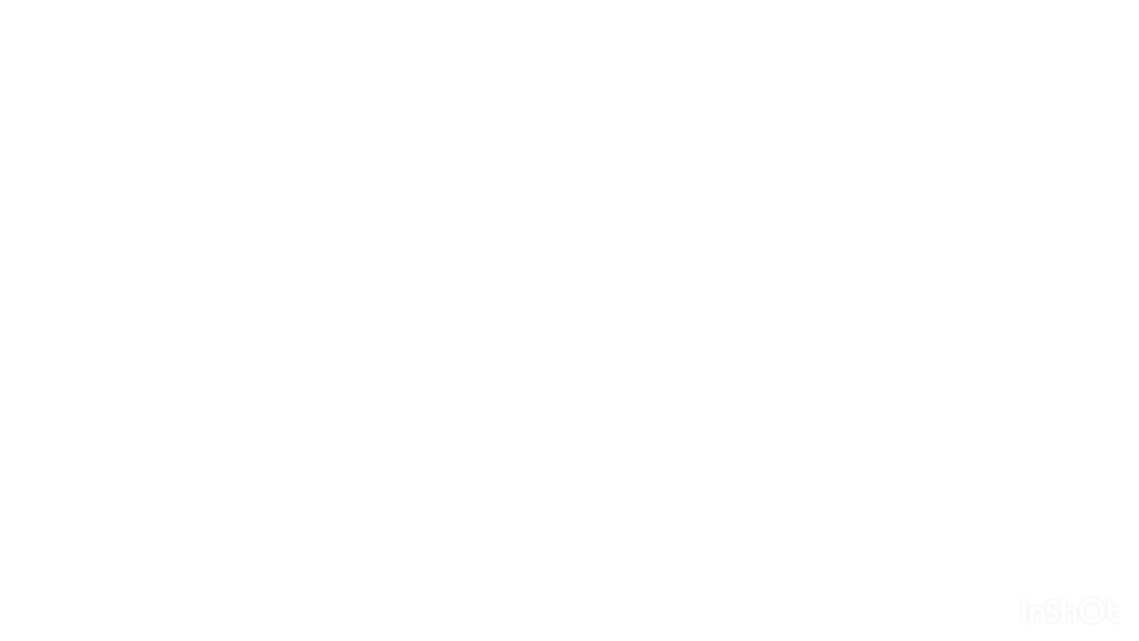
pyautogui.write('Notion(n)= idea, belief/ understanding of something')
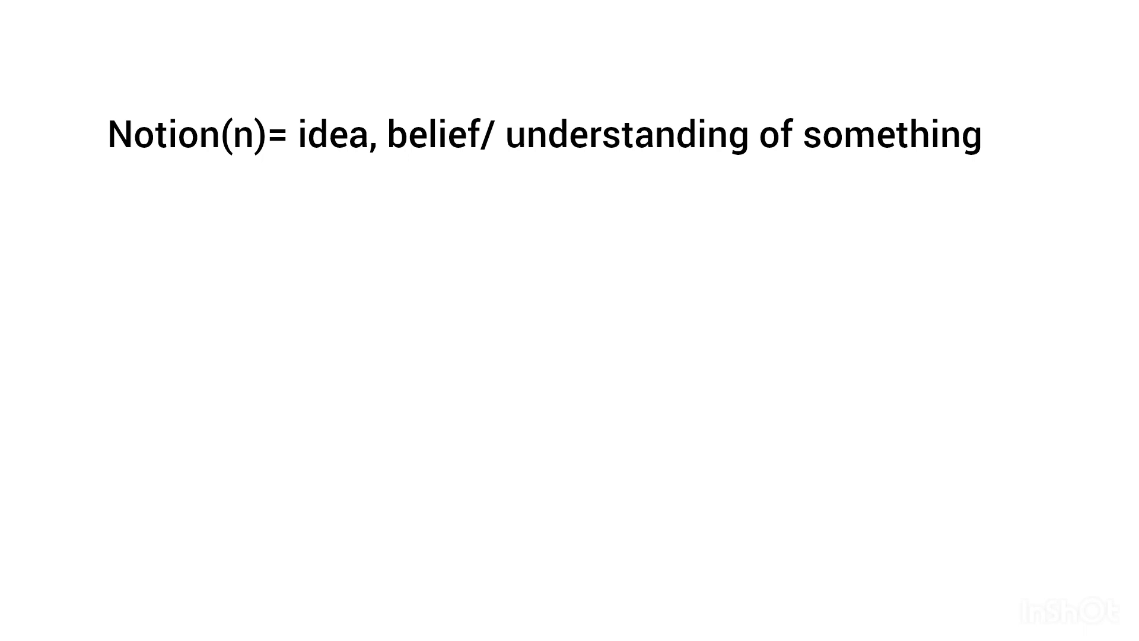